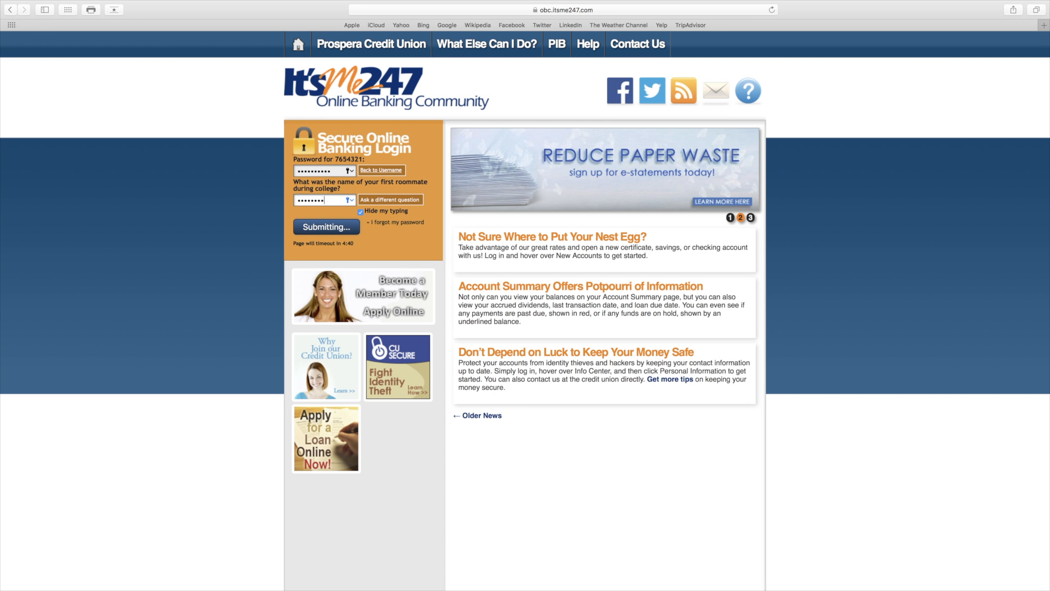
Sign in, view the Account Summary, and open the SHARE/SAVINGS account details
left_click(325, 227)
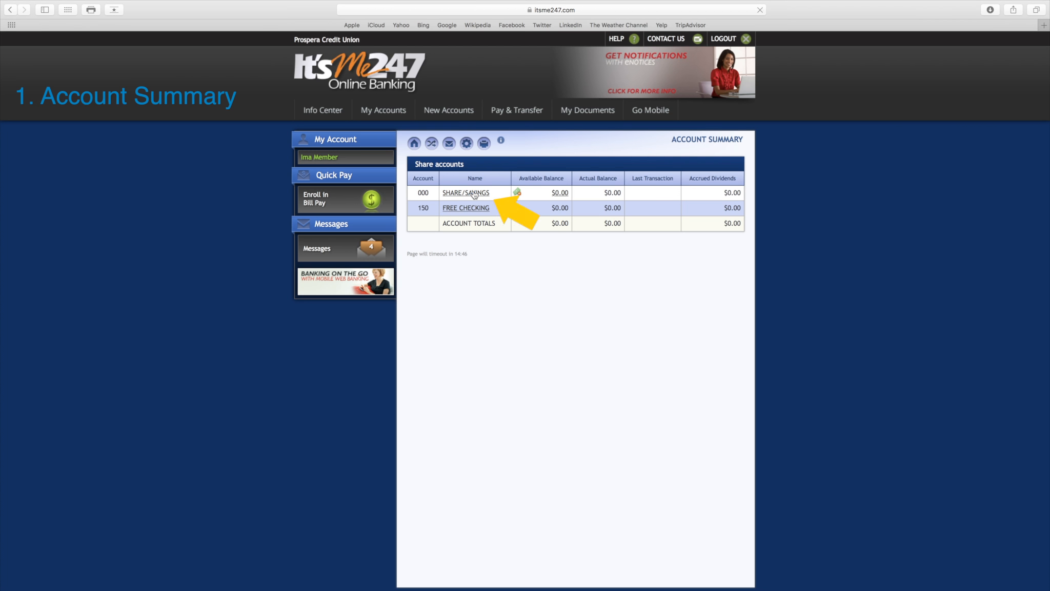
left_click(465, 192)
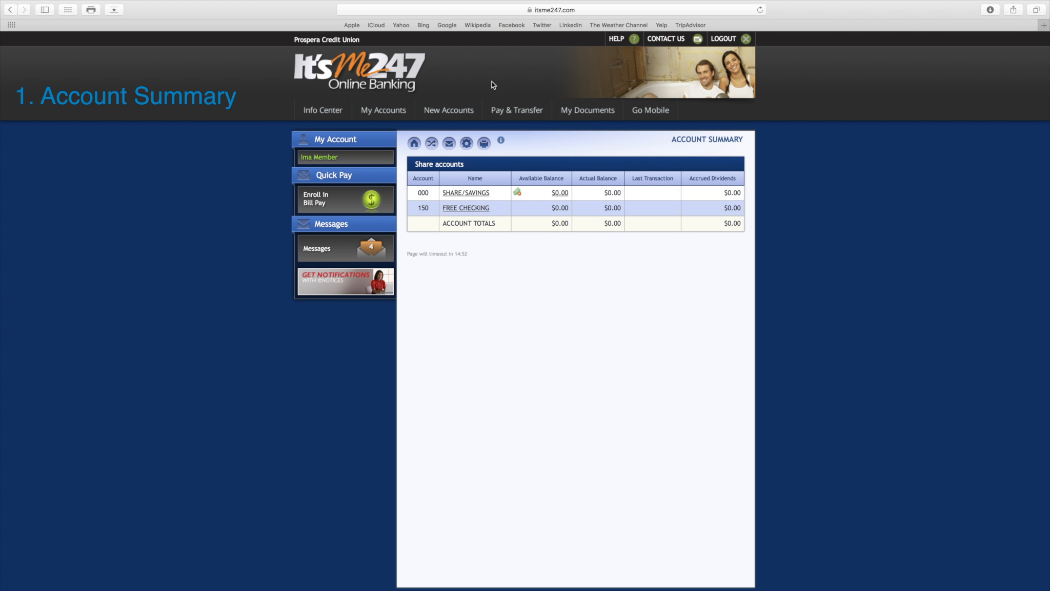
left_click(516, 110)
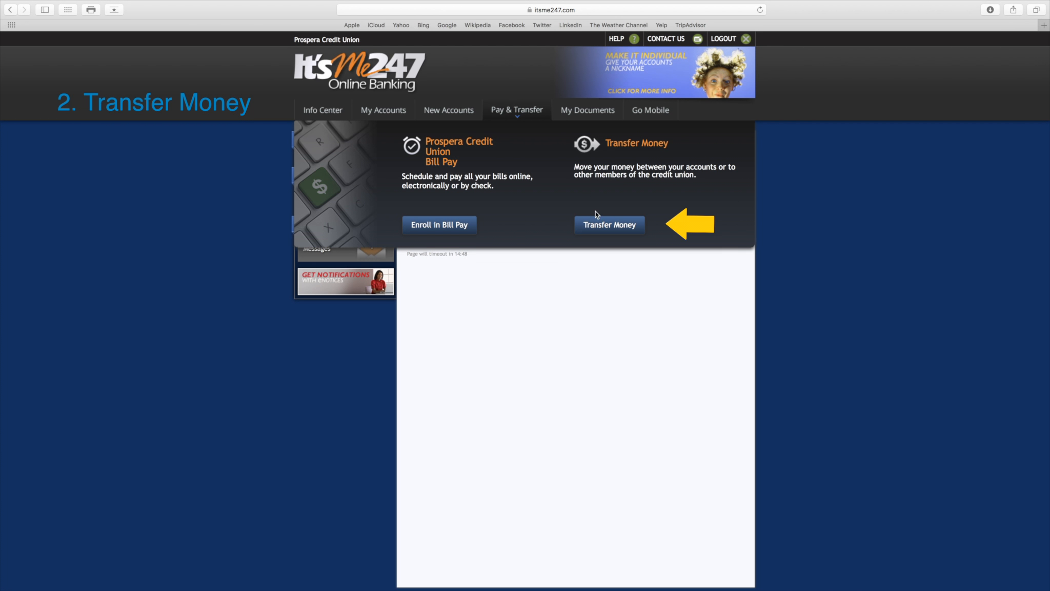
Open the Transfer Money page under Pay & Transfer
left_click(609, 224)
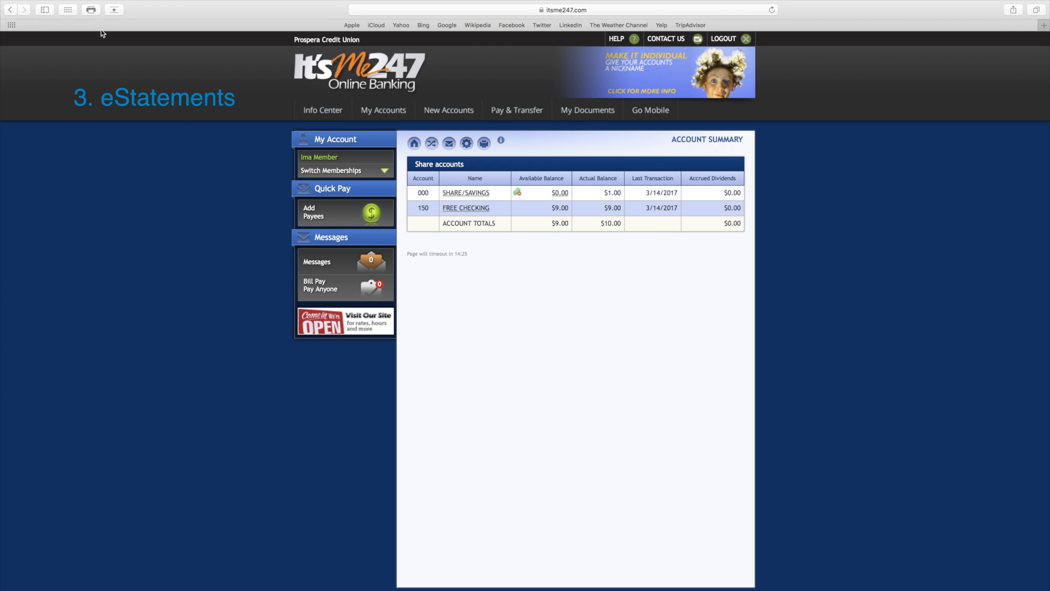
Open eStatements from My Documents and select the 3/31/2017 statement
left_click(587, 109)
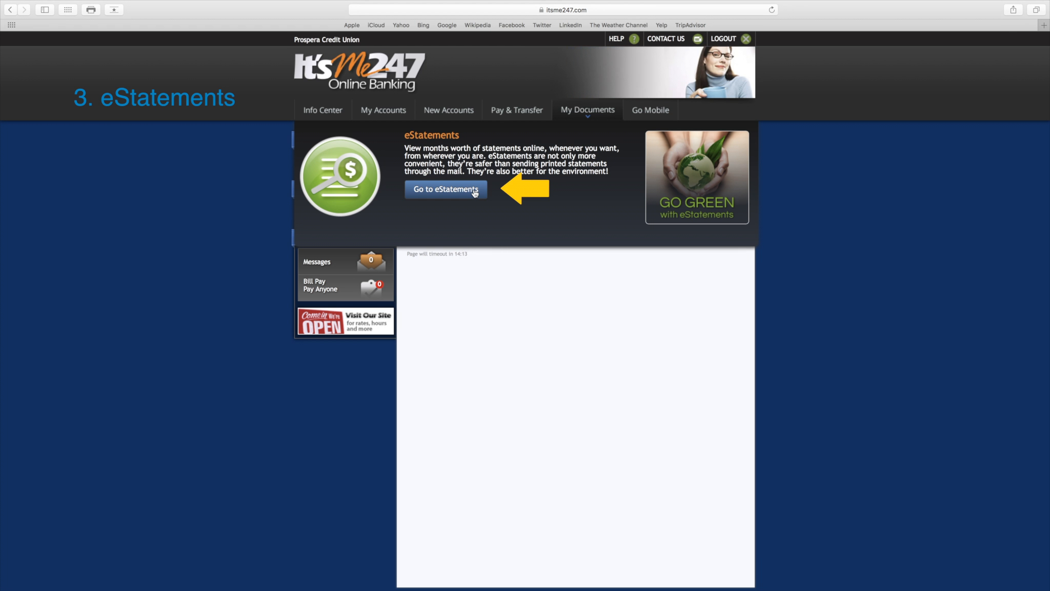
left_click(446, 189)
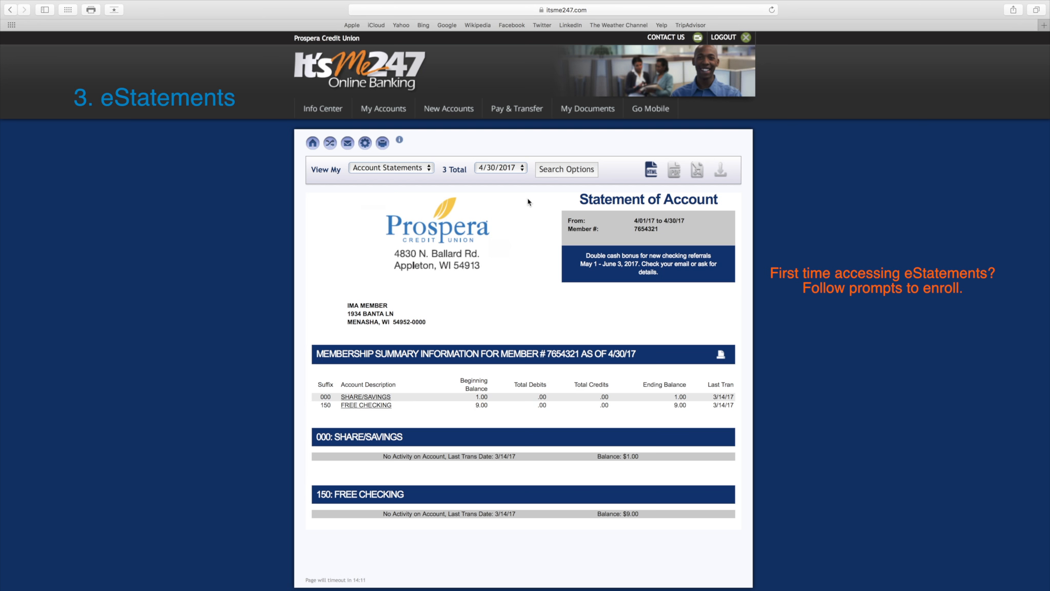
left_click(499, 168)
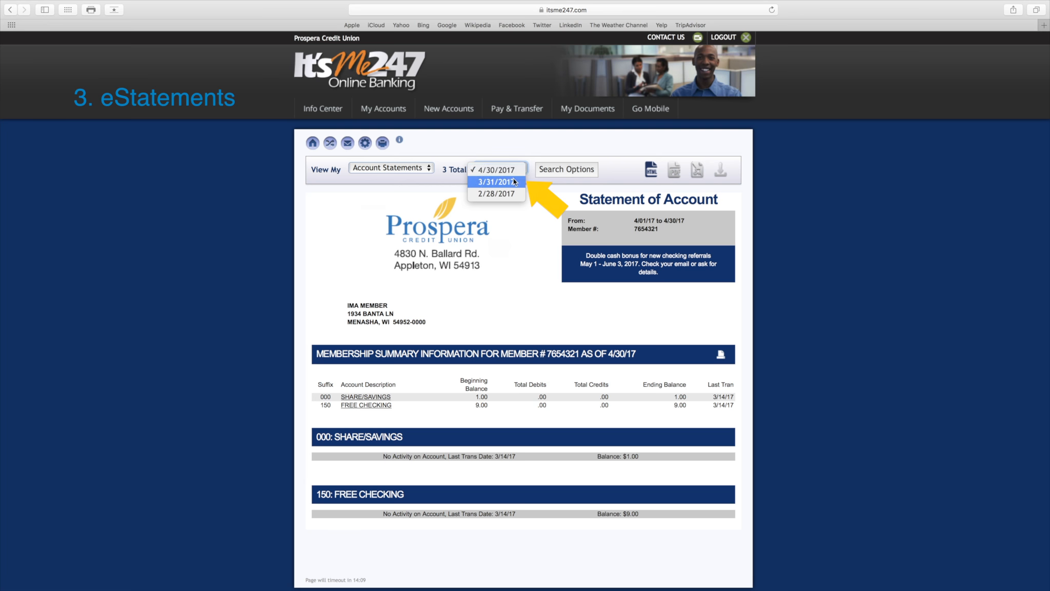
left_click(495, 181)
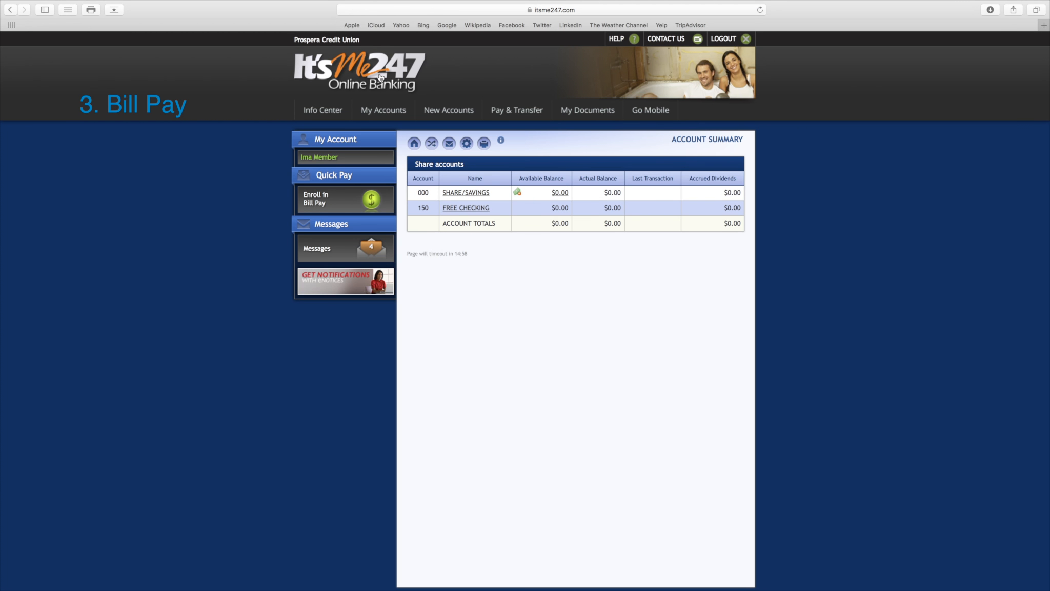
Start adding a Quick Pay payee, then open the Pay Anyone form
left_click(516, 109)
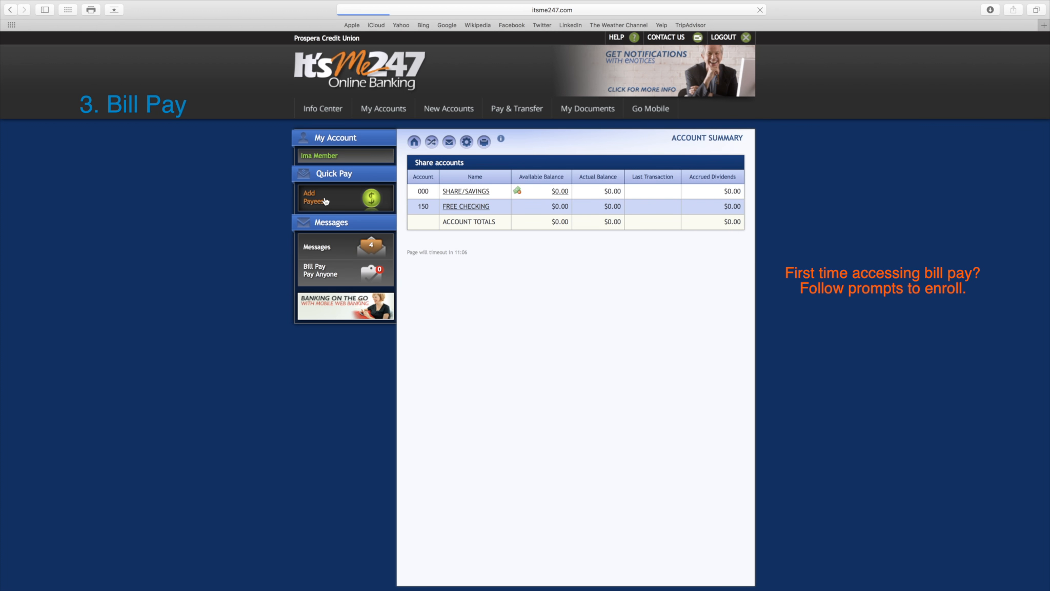
left_click(318, 198)
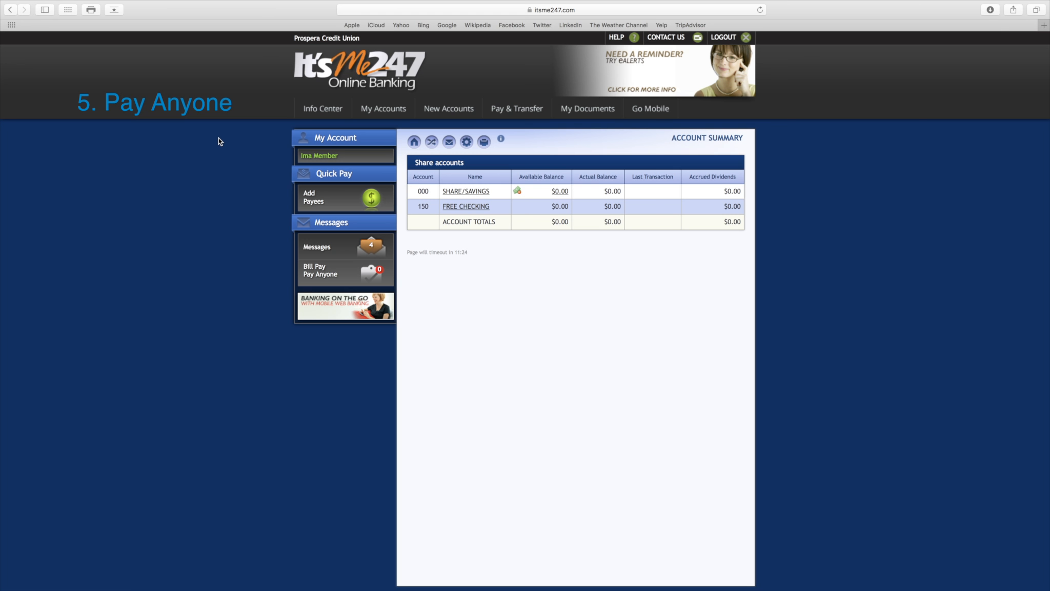
left_click(516, 92)
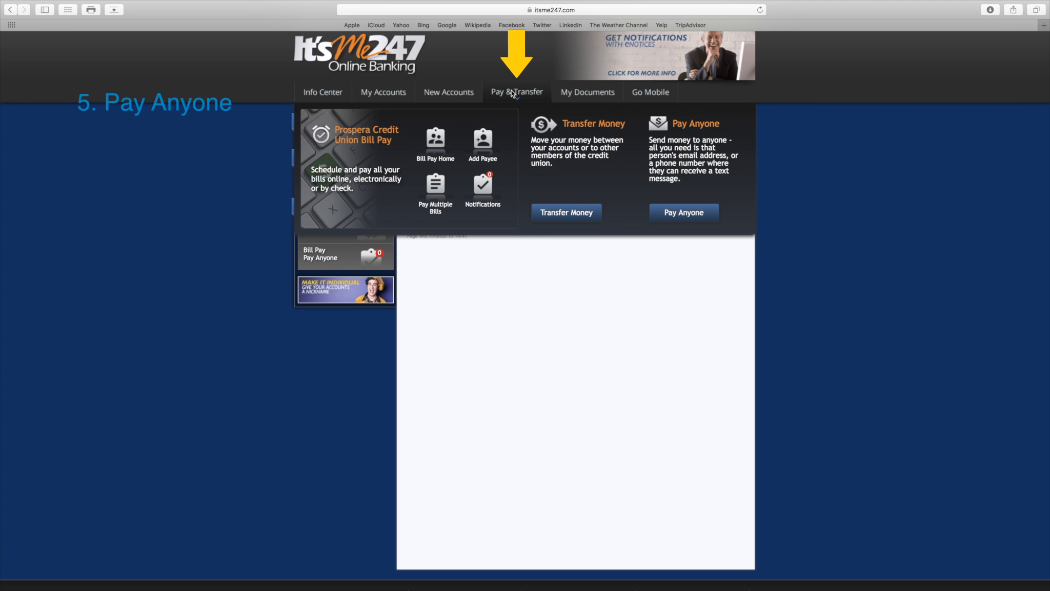
left_click(683, 212)
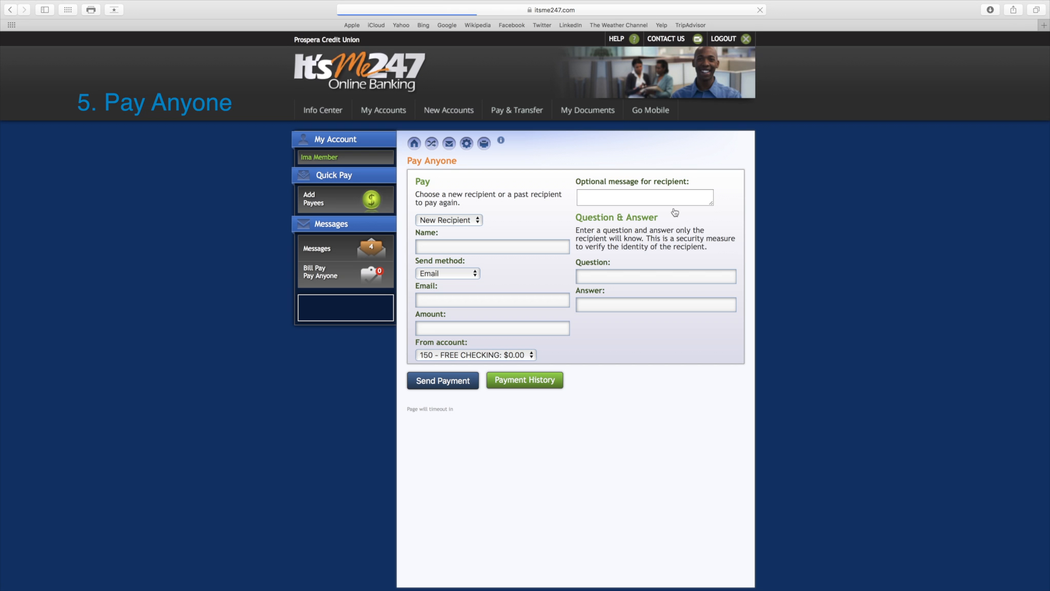